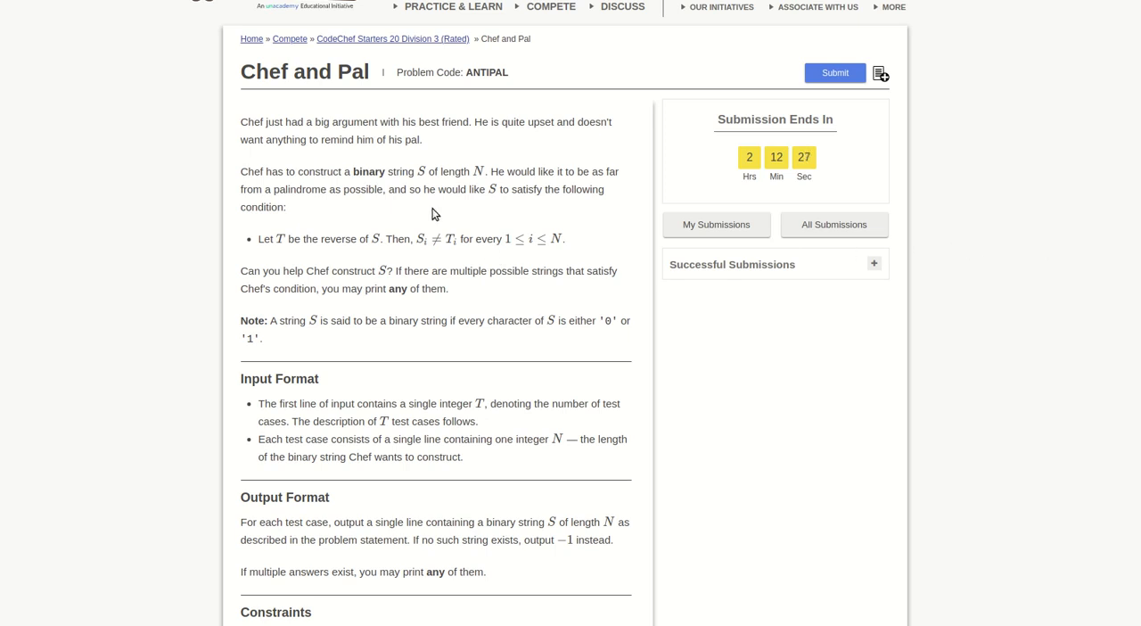
mouse_move(472, 295)
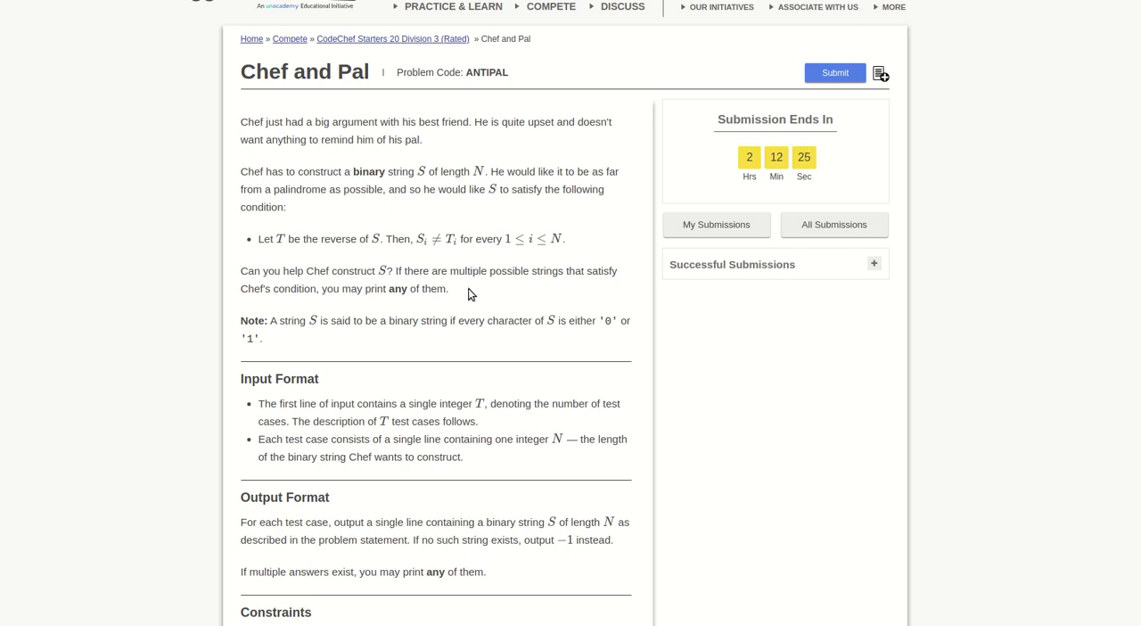
mouse_move(381, 238)
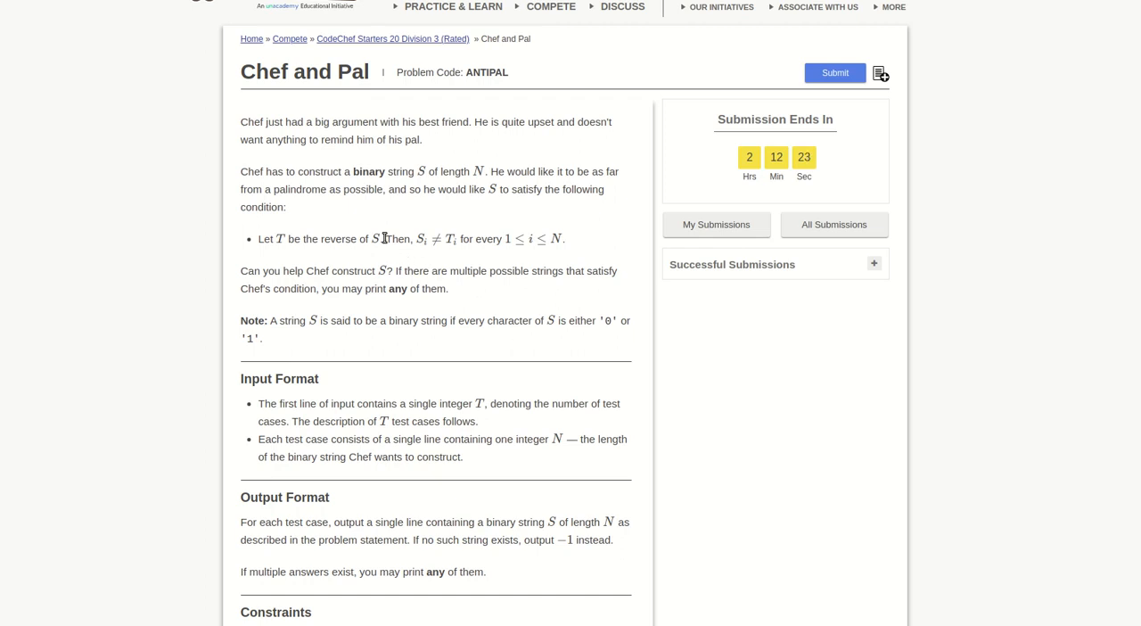
mouse_move(484, 270)
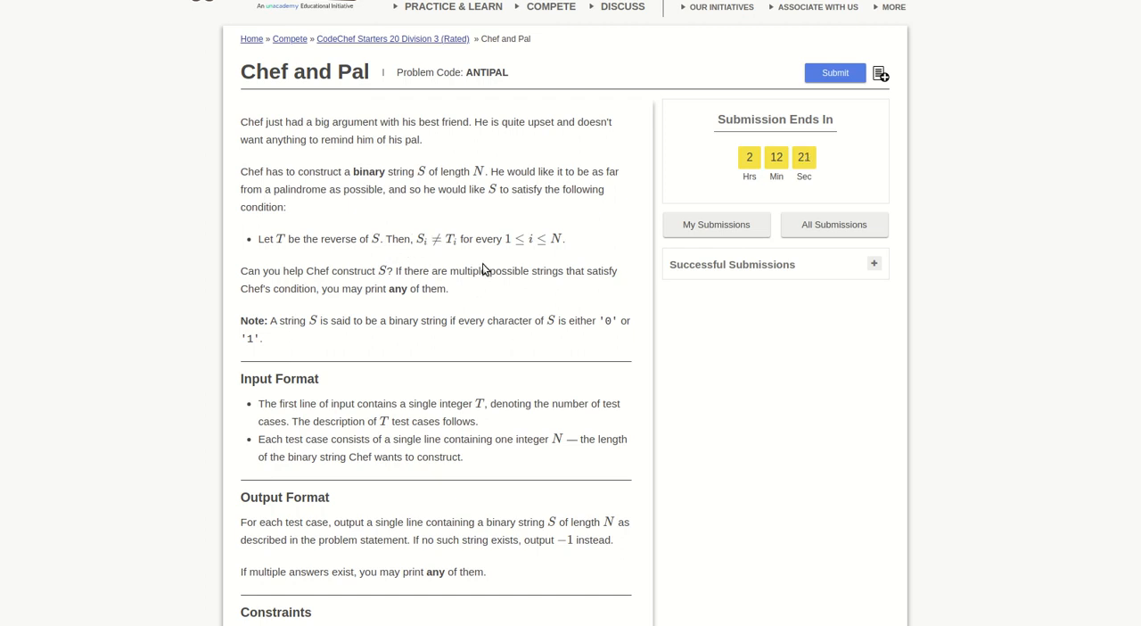
mouse_move(347, 282)
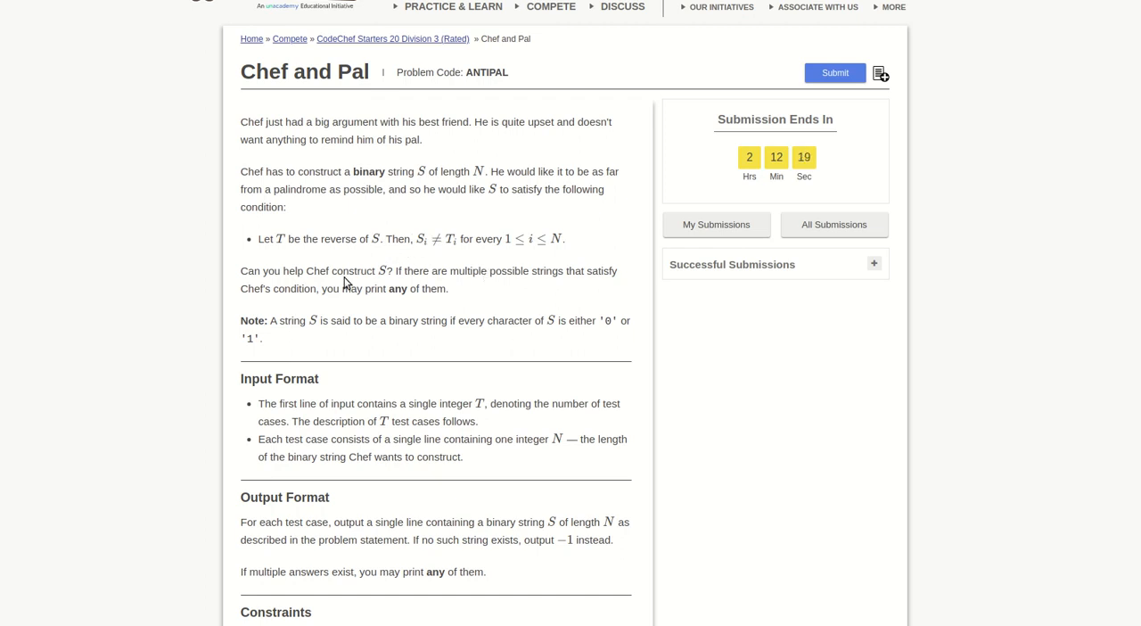
mouse_move(323, 254)
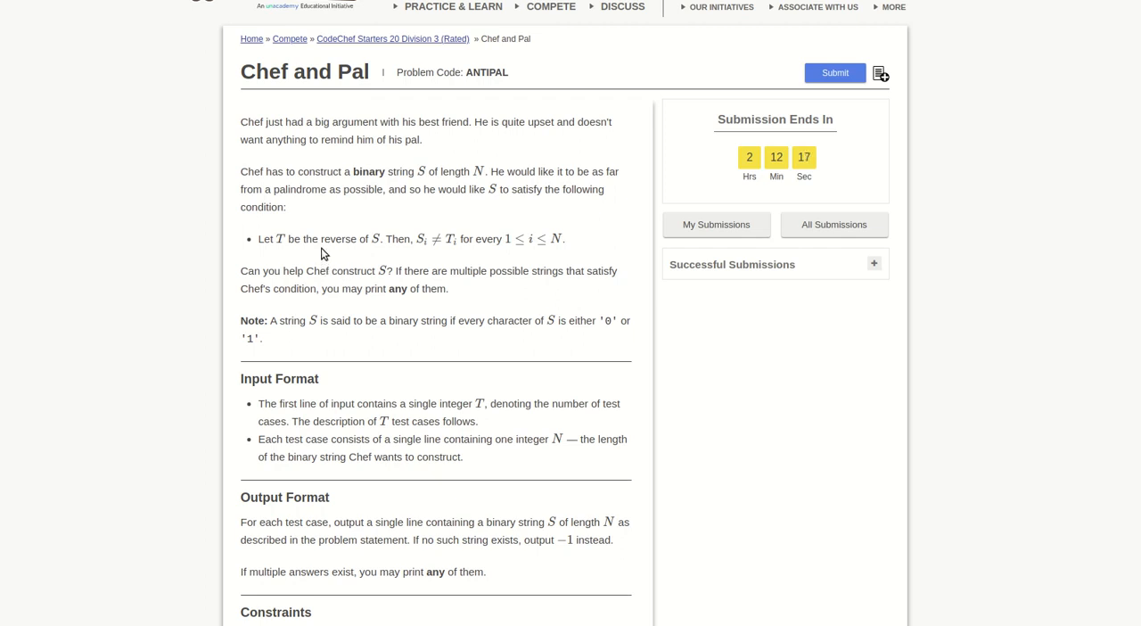
mouse_move(363, 259)
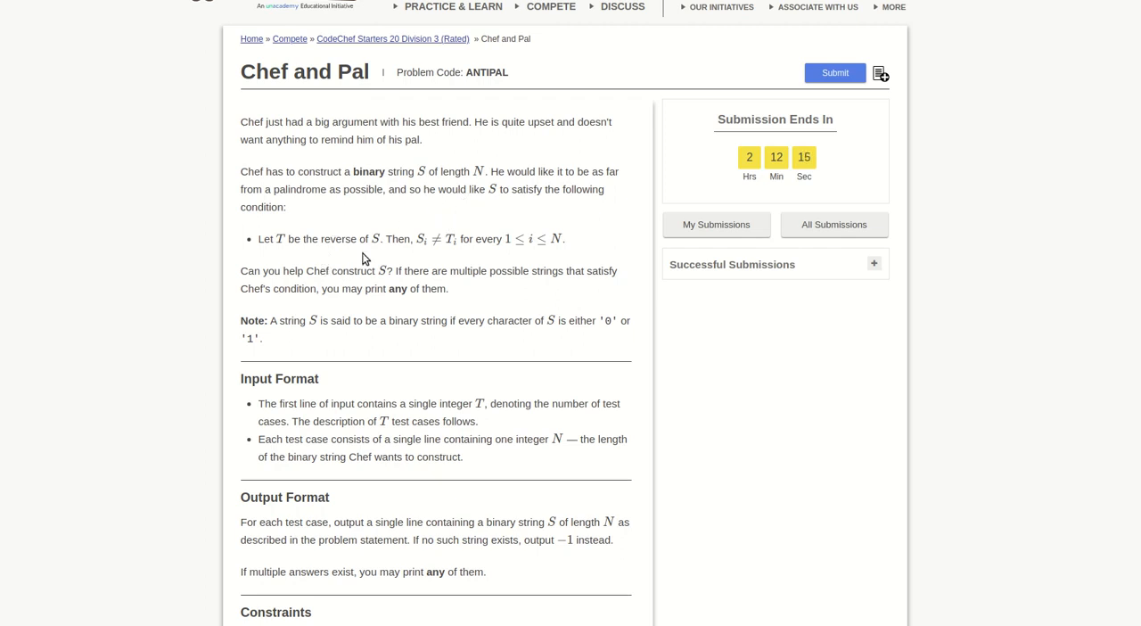
mouse_move(432, 272)
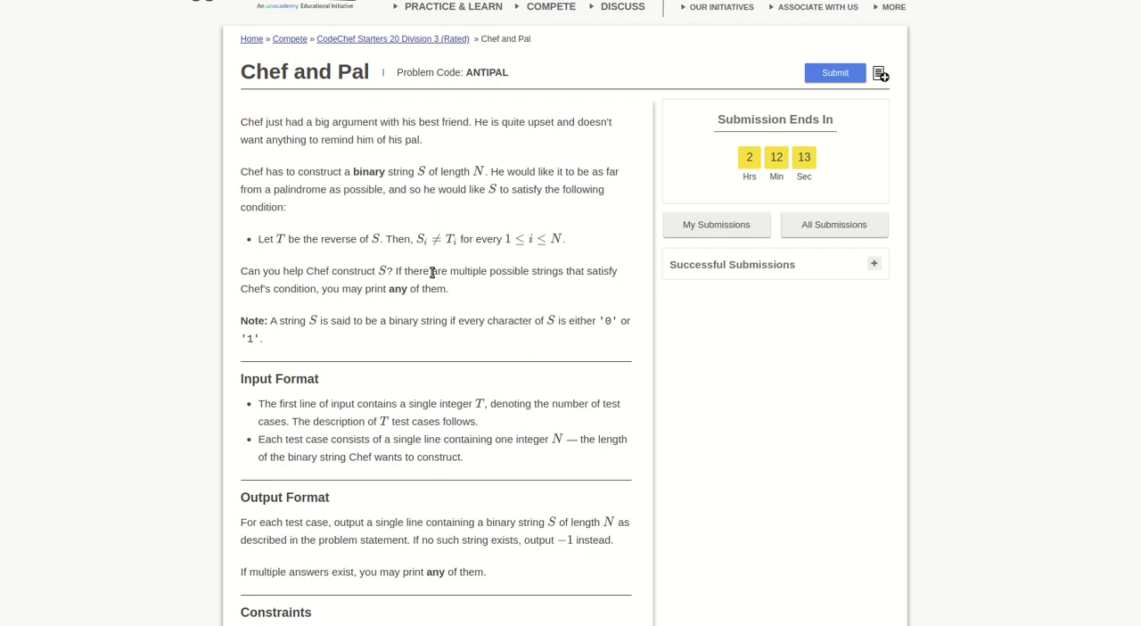
mouse_move(454, 268)
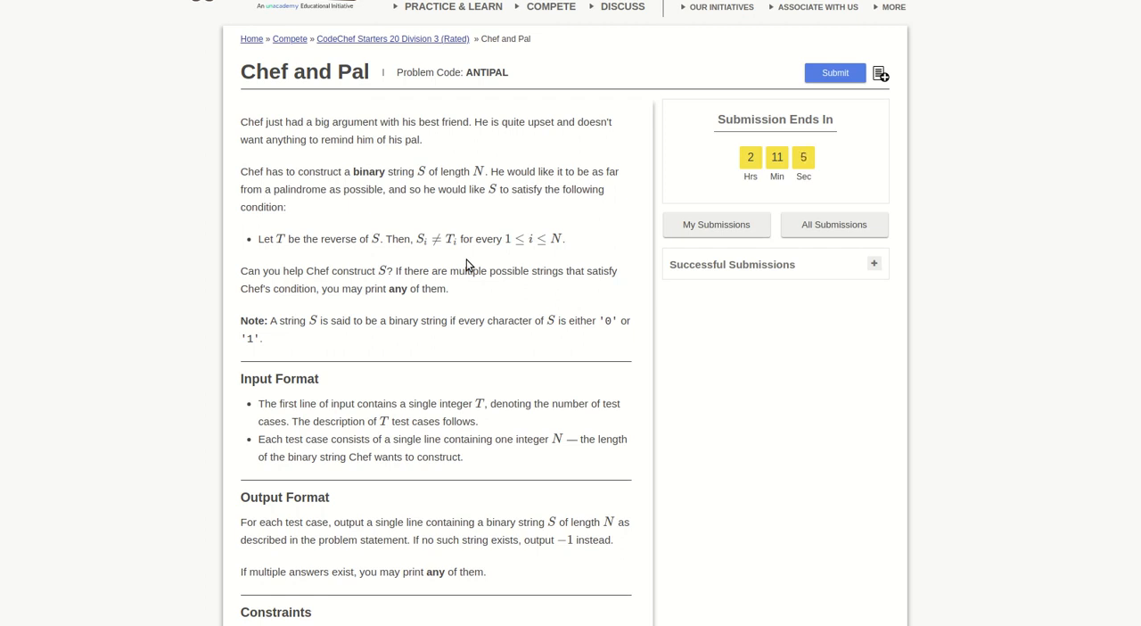
mouse_move(712, 371)
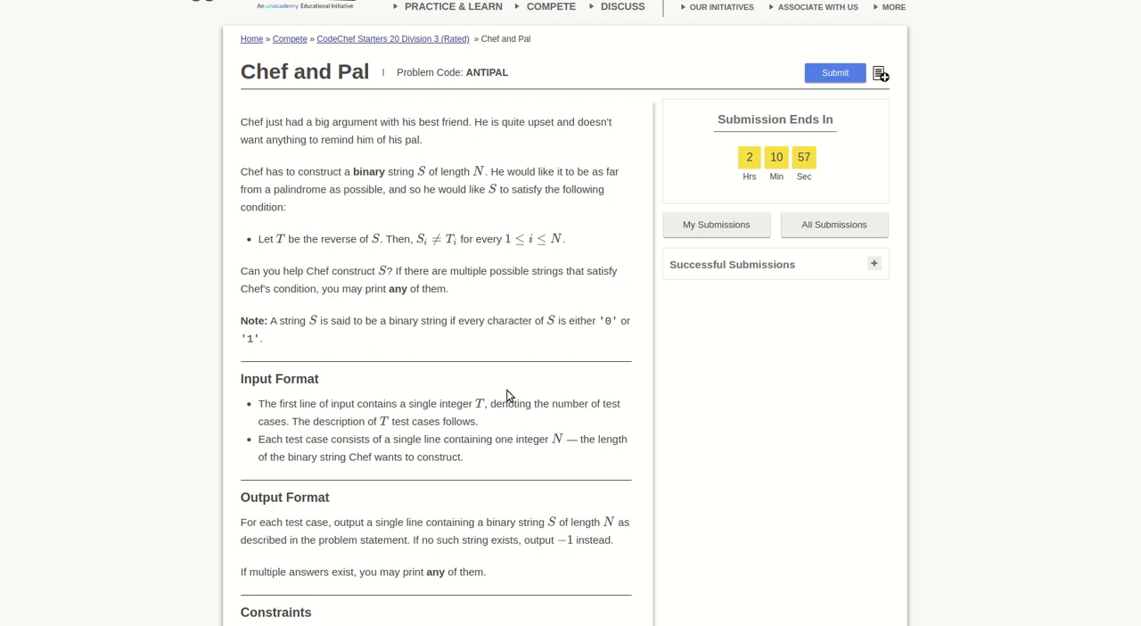
mouse_move(385, 303)
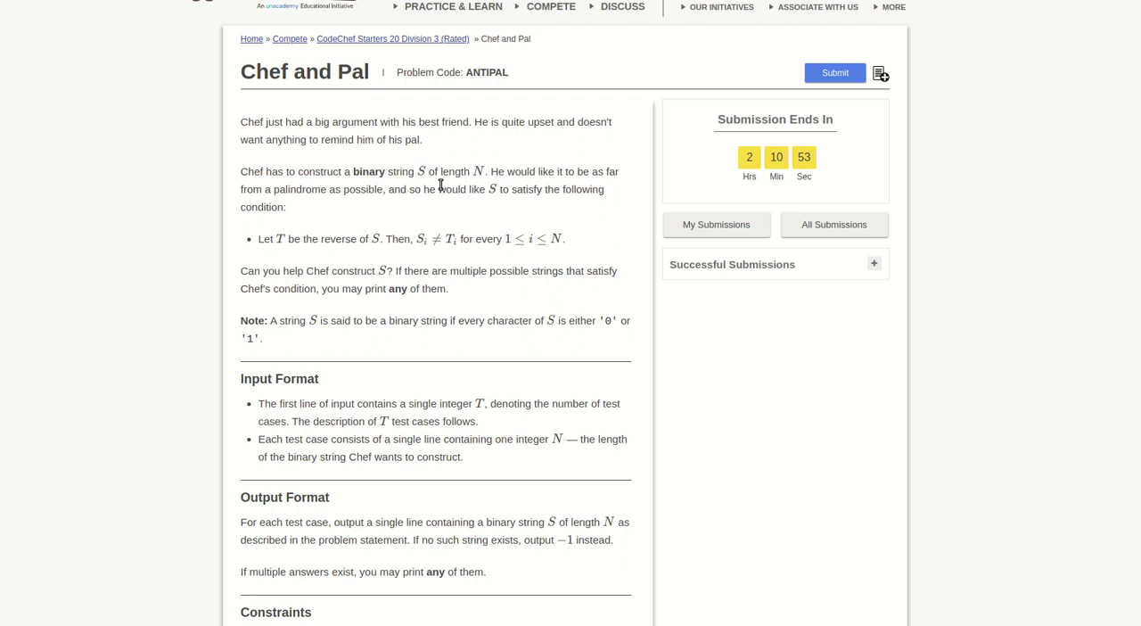
mouse_move(624, 374)
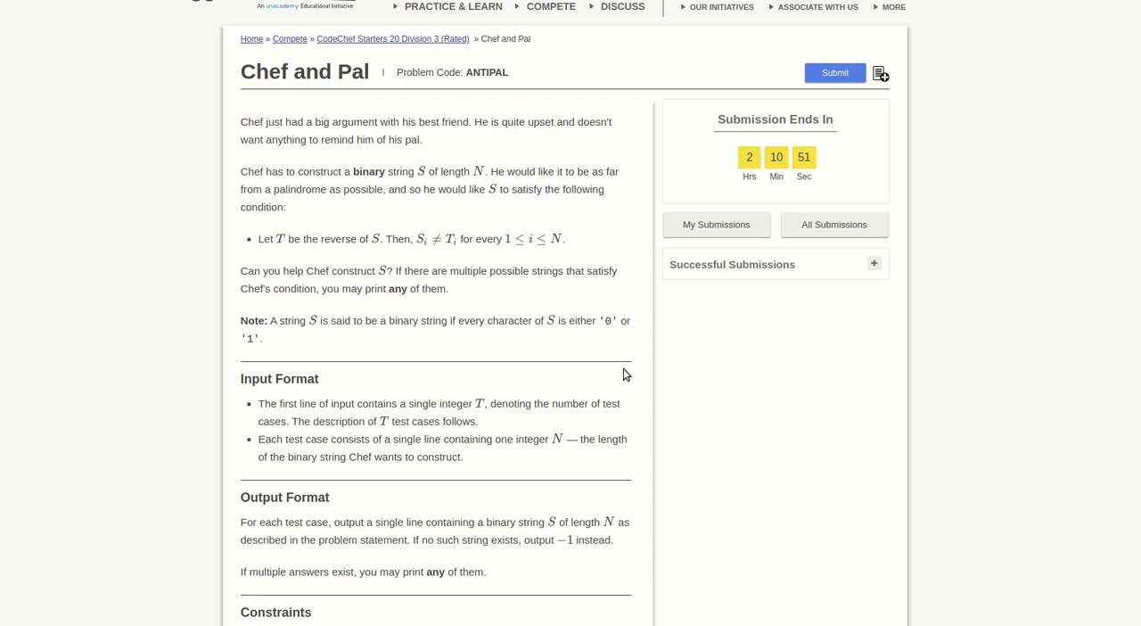
scroll(down, 3)
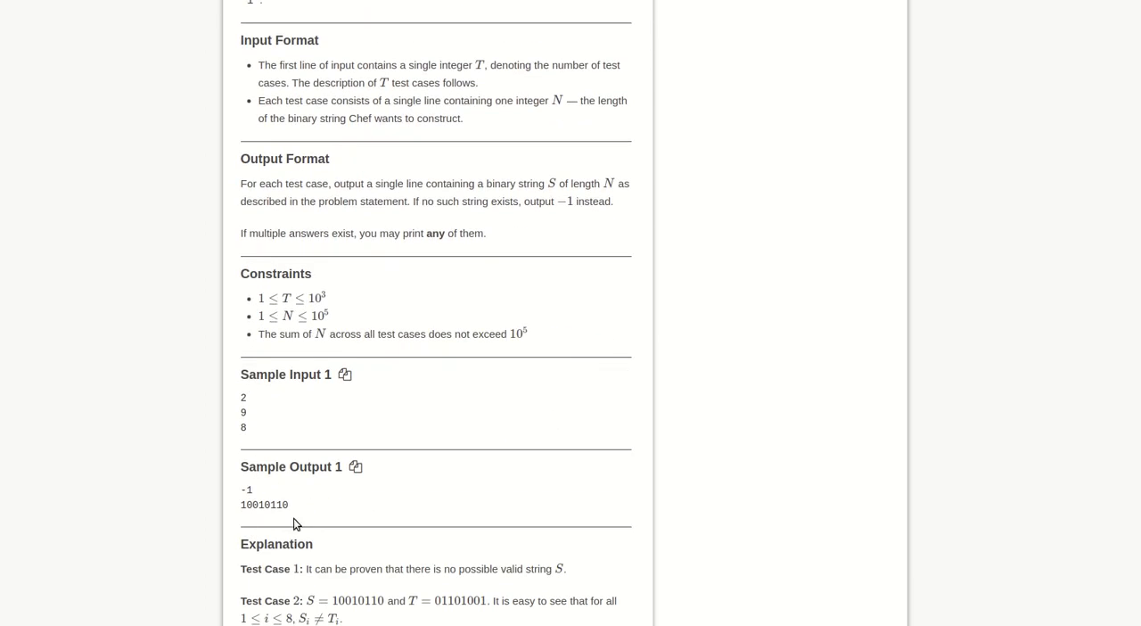
scroll(down, 3)
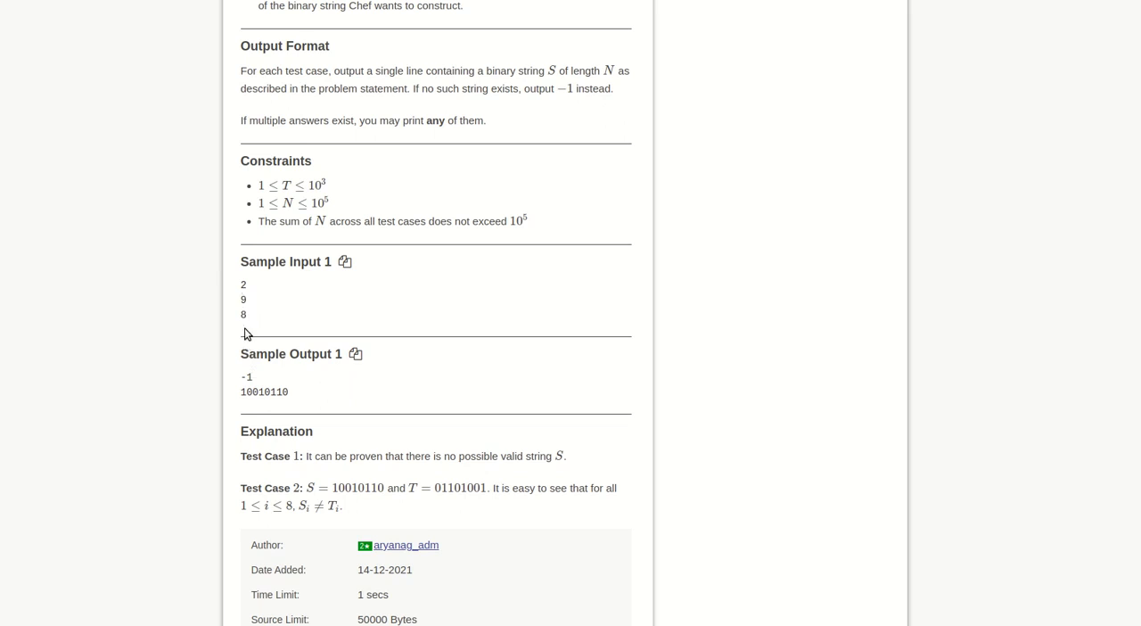
mouse_move(257, 390)
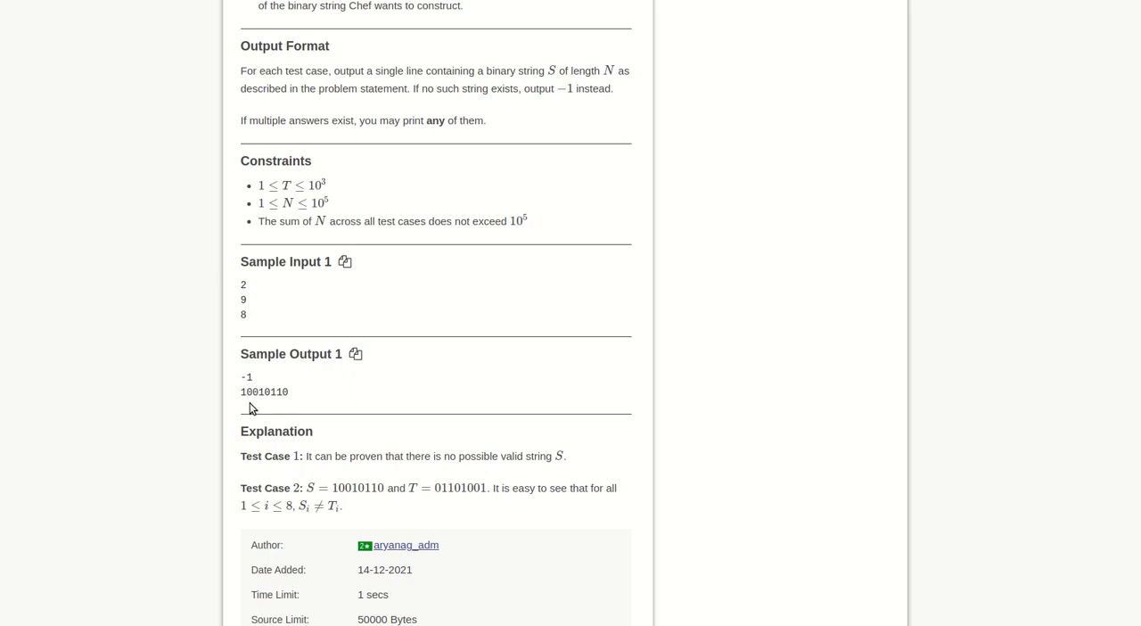
mouse_move(303, 412)
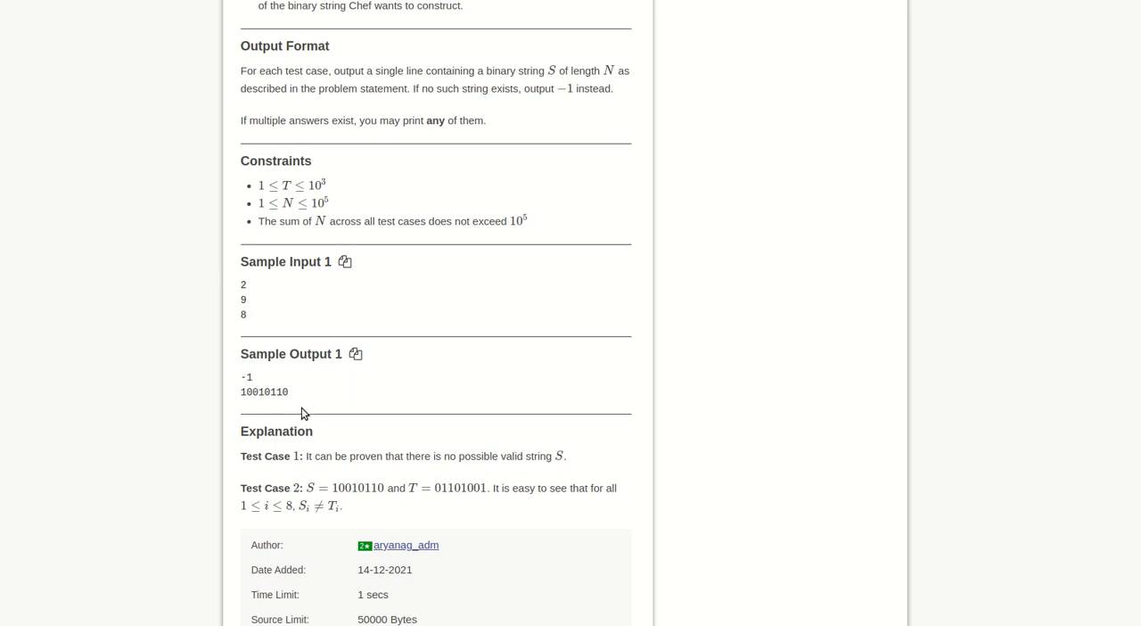
mouse_move(309, 413)
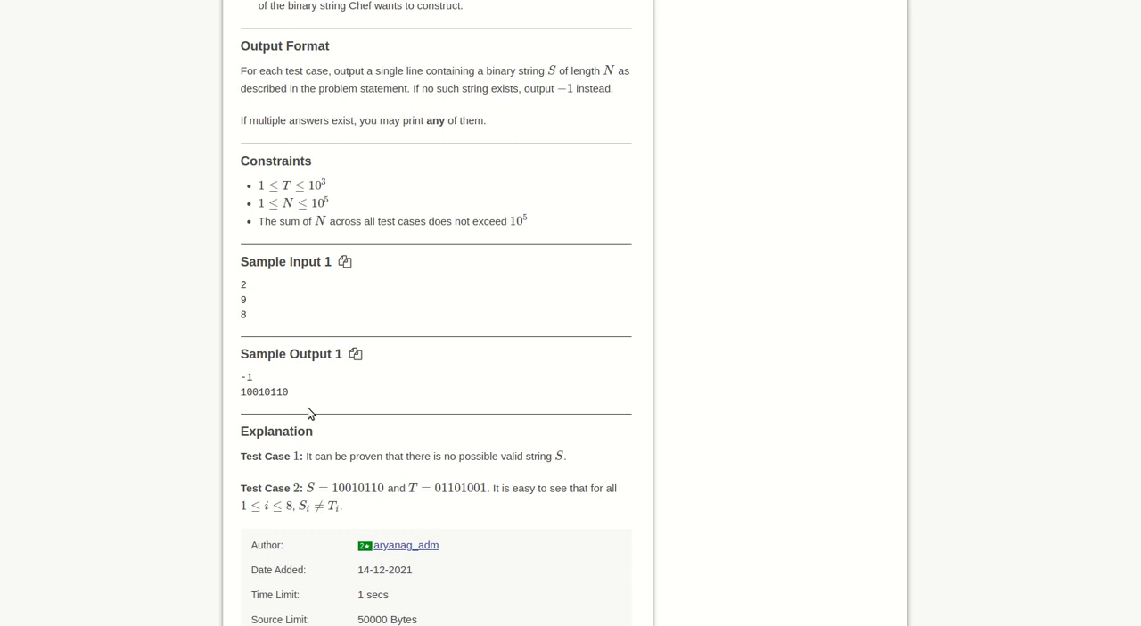
mouse_move(253, 411)
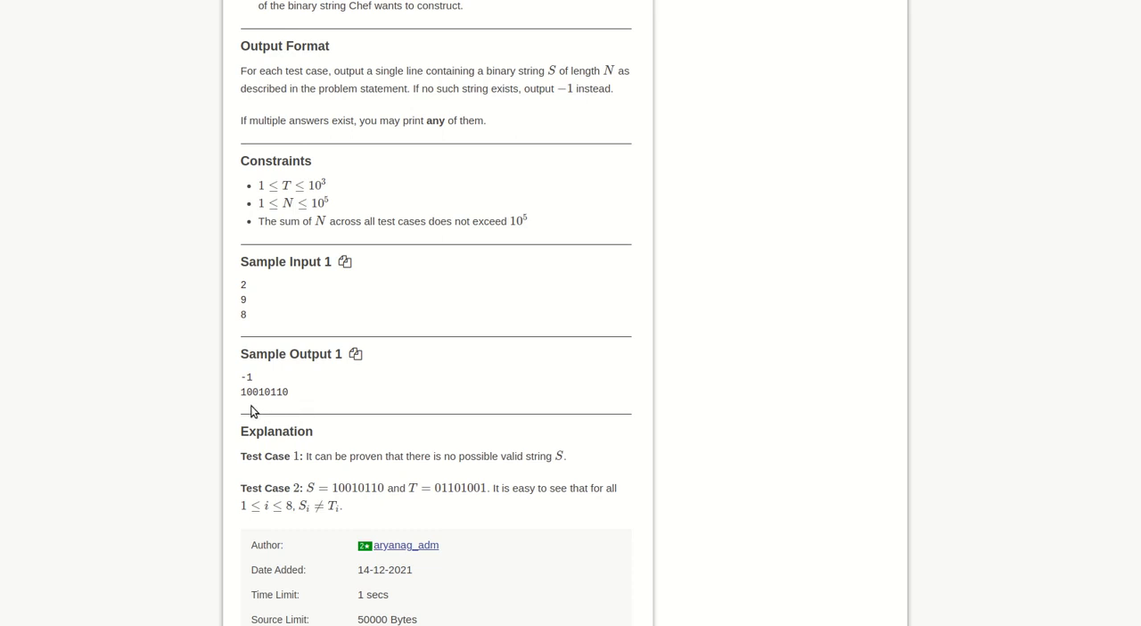
mouse_move(271, 410)
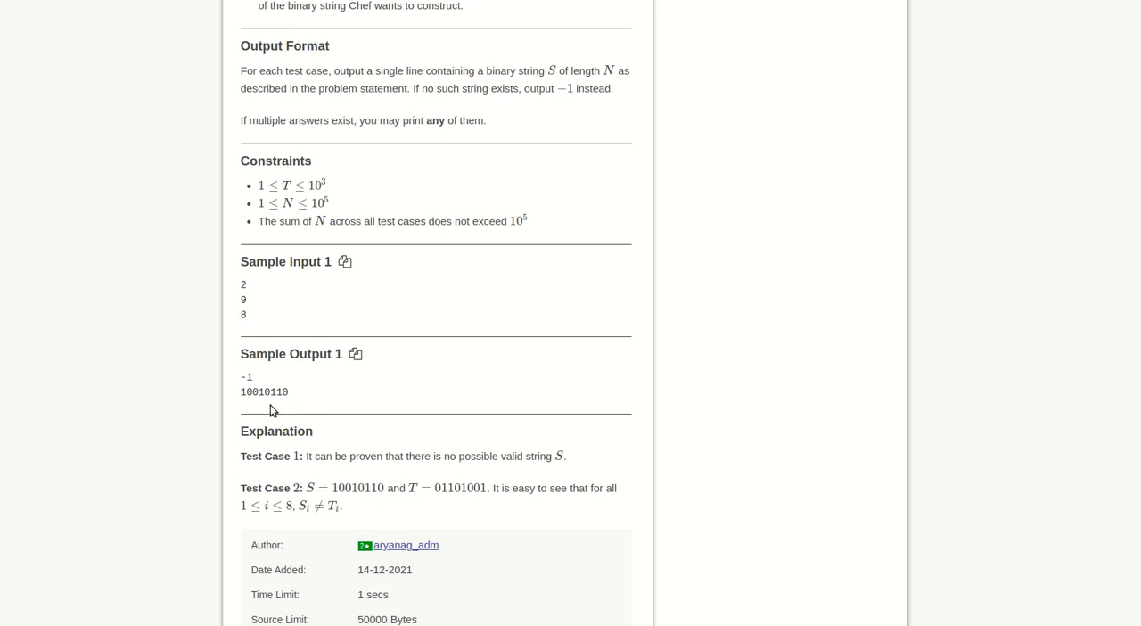
mouse_move(269, 407)
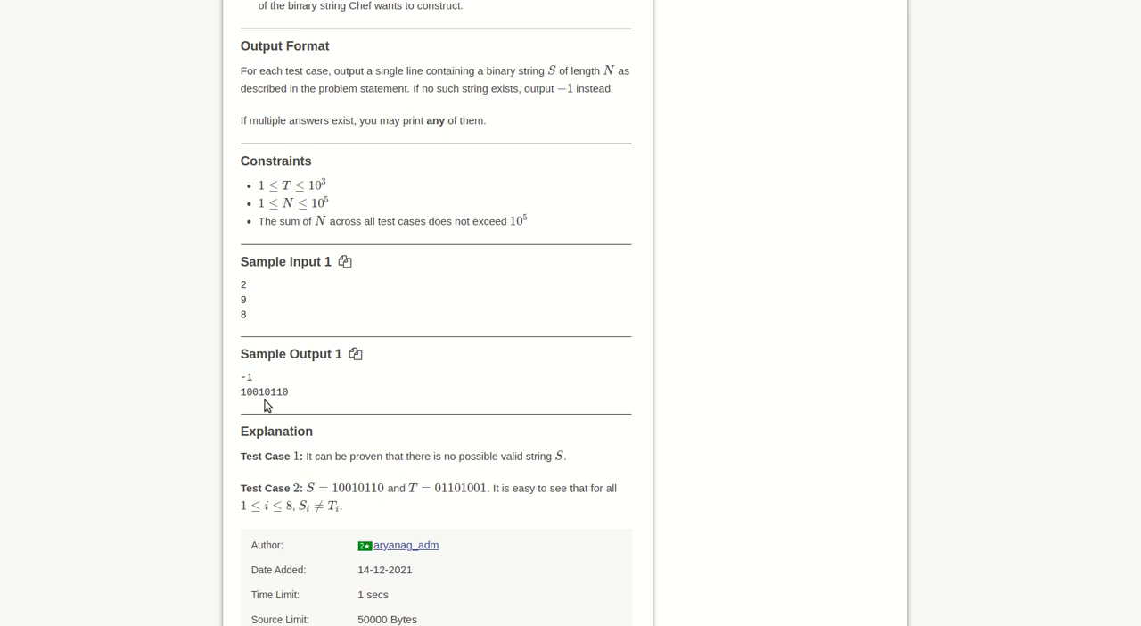
mouse_move(269, 399)
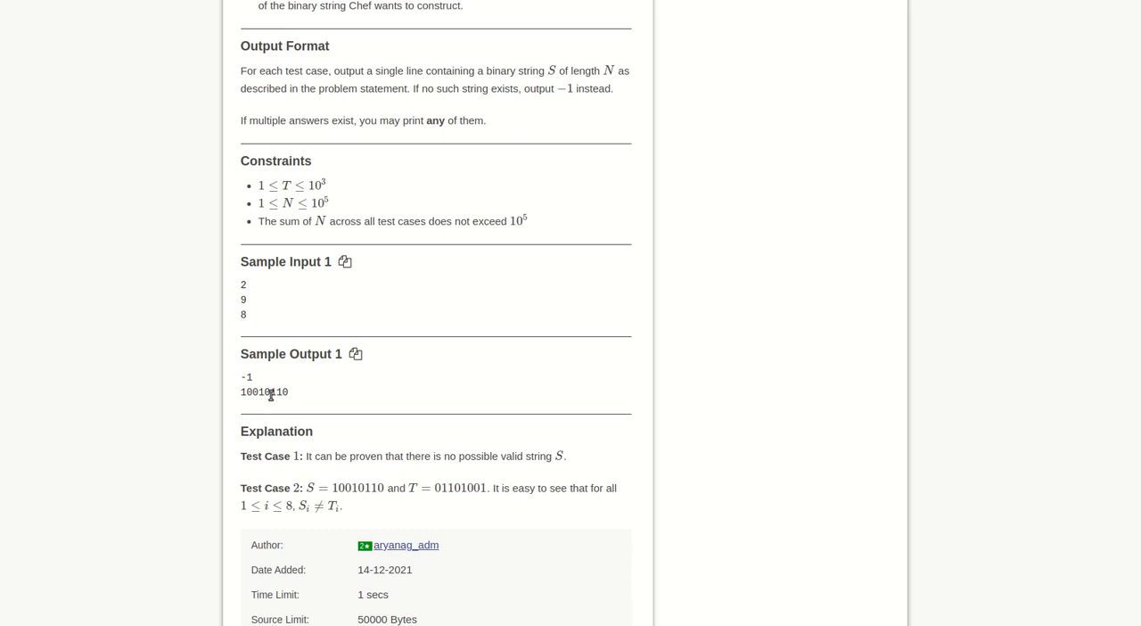
mouse_move(227, 402)
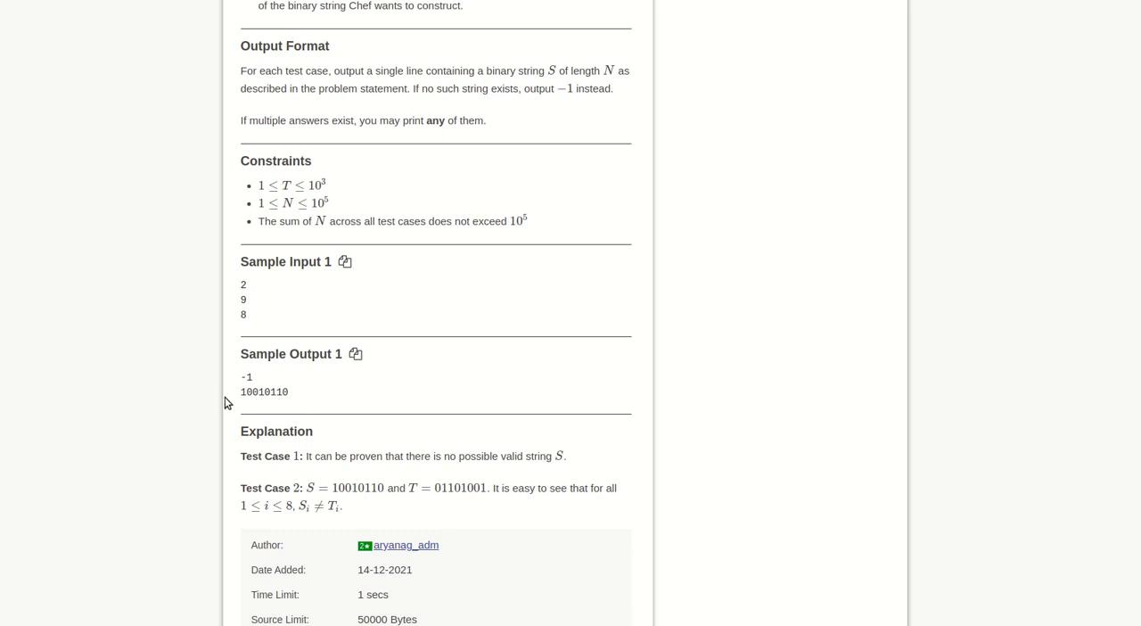
mouse_move(631, 360)
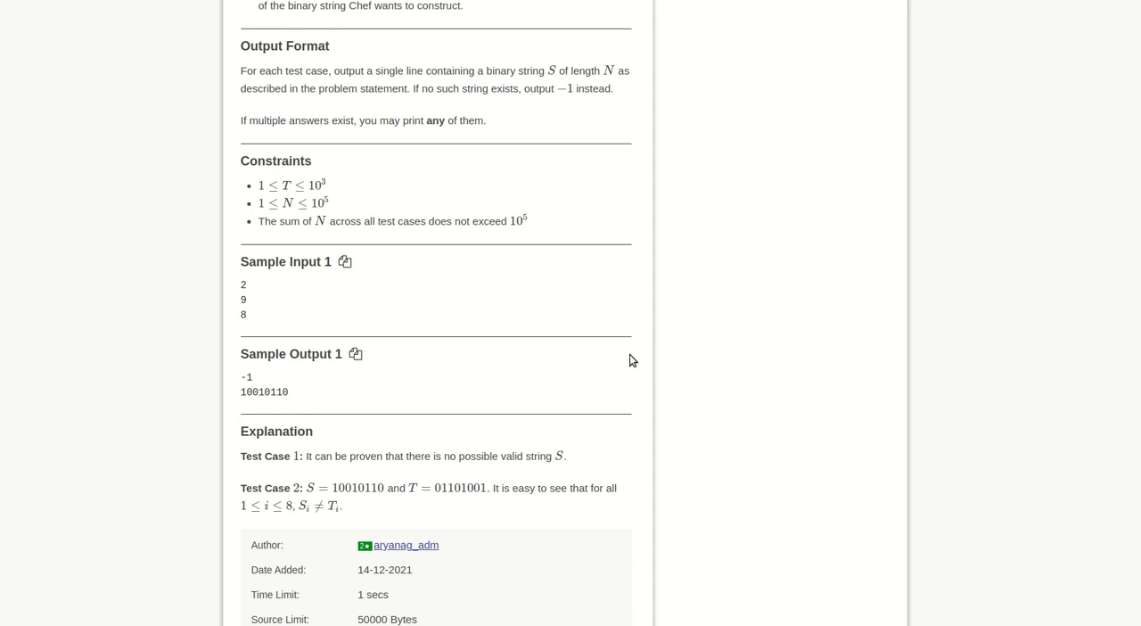
scroll(down, 3)
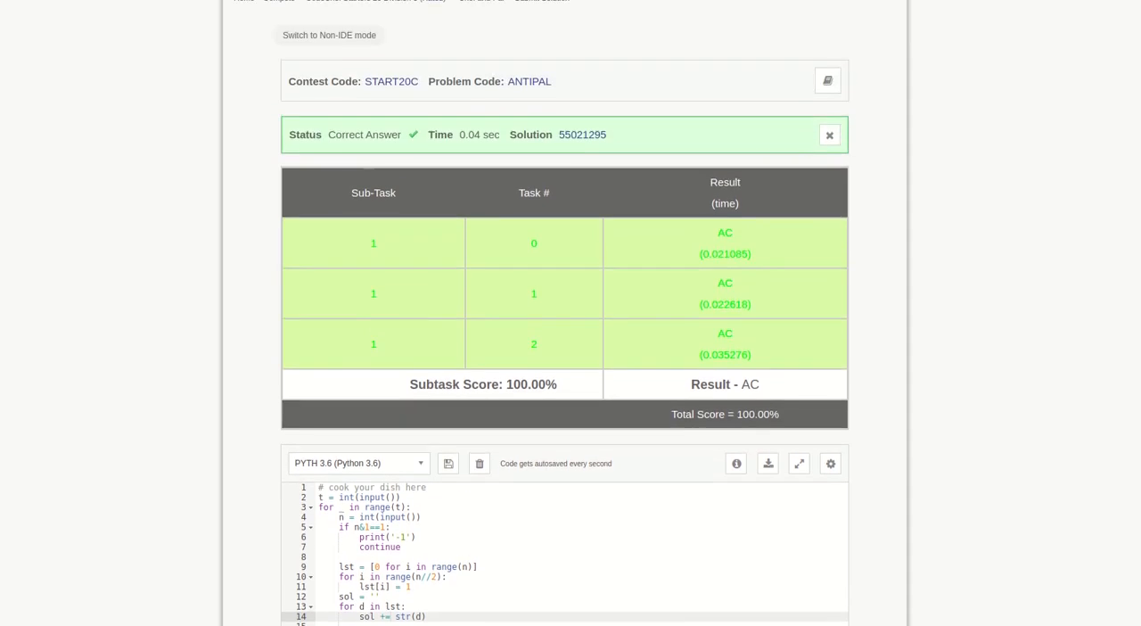
scroll(down, 3)
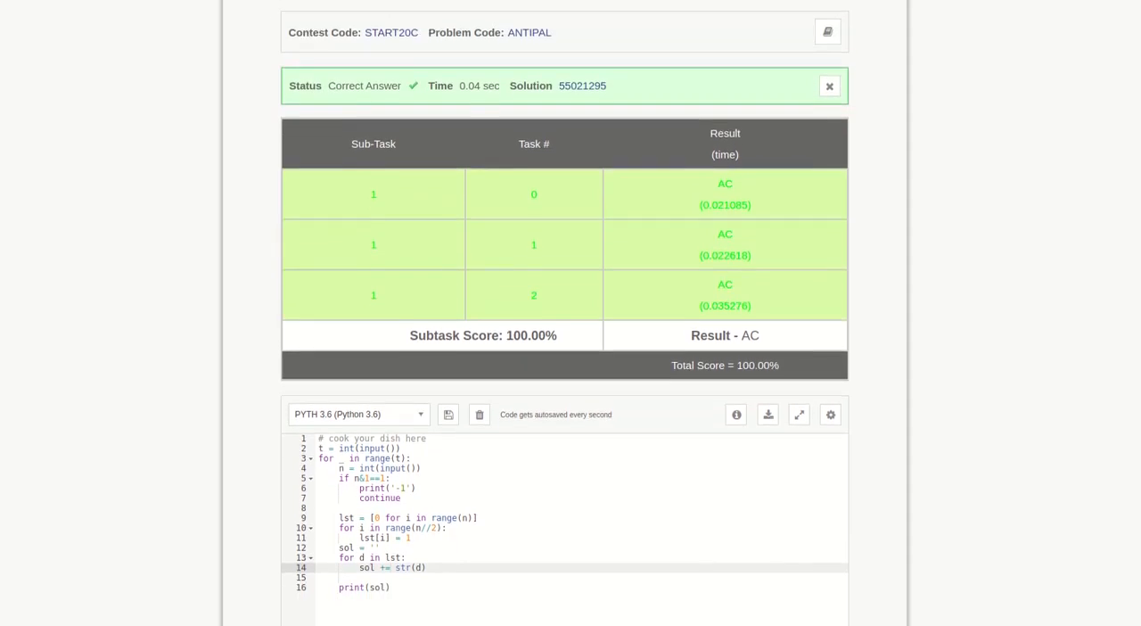
scroll(down, 3)
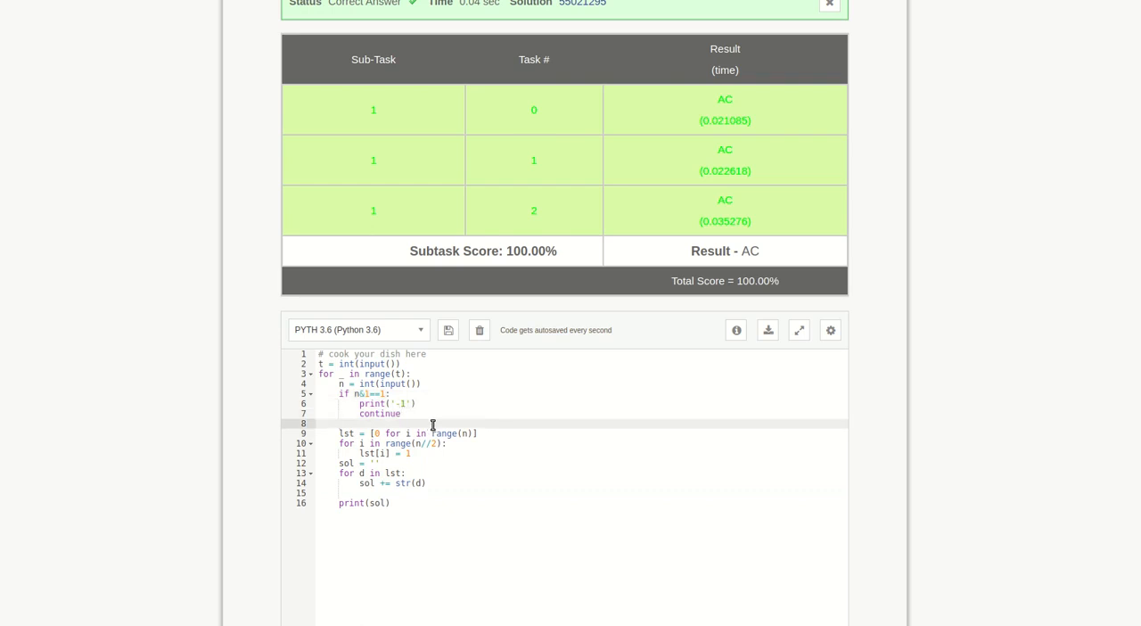
mouse_move(346, 418)
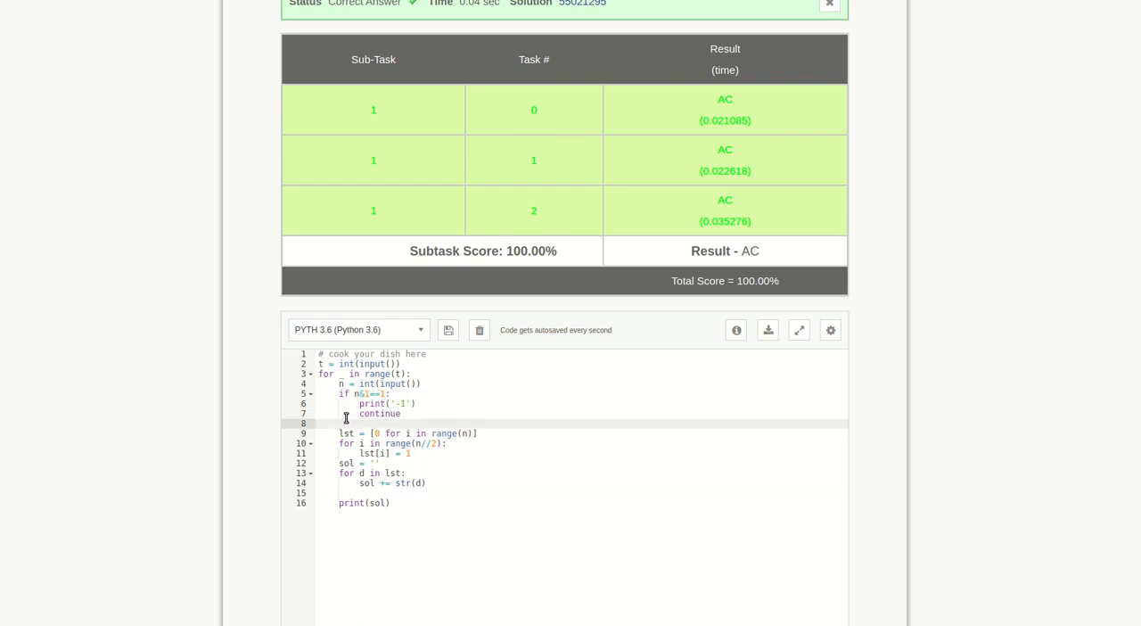
mouse_move(384, 394)
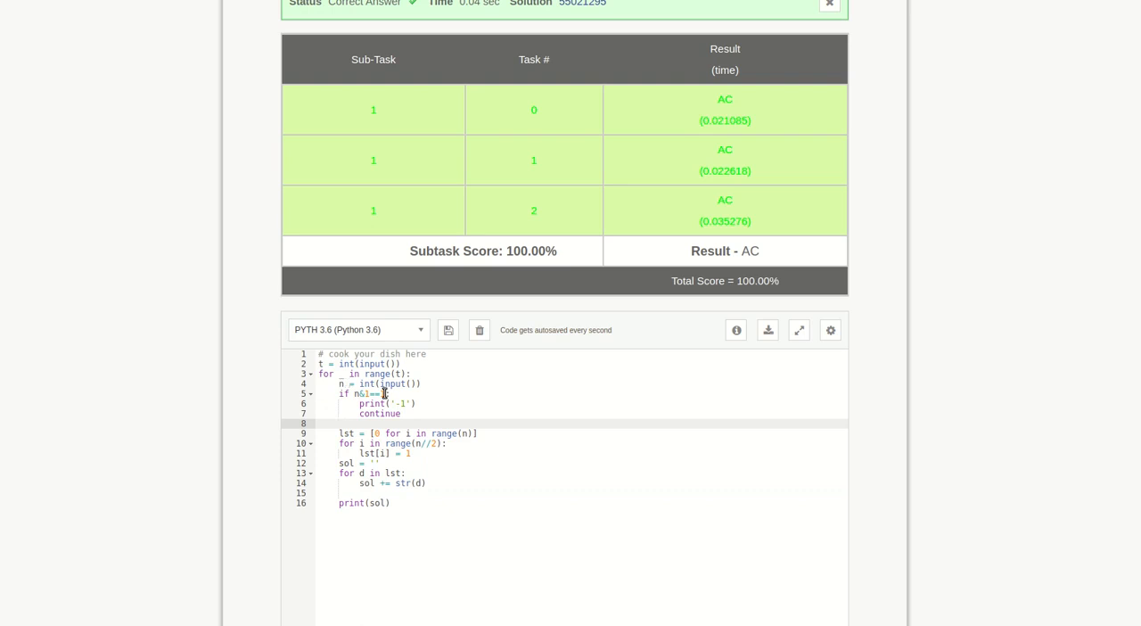
mouse_move(376, 420)
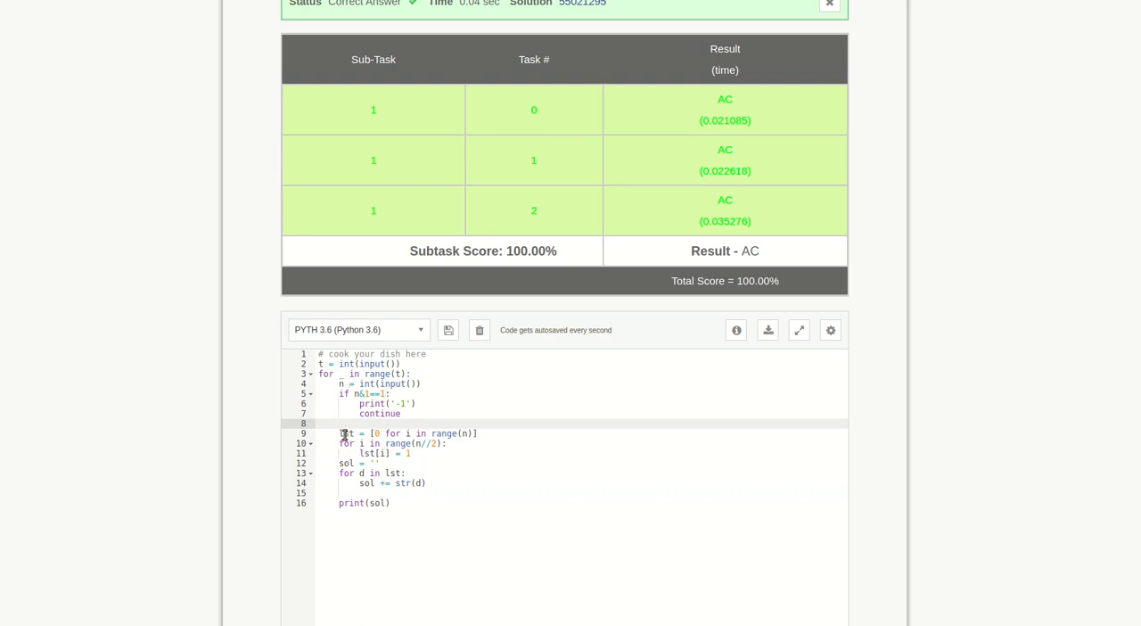
mouse_move(437, 457)
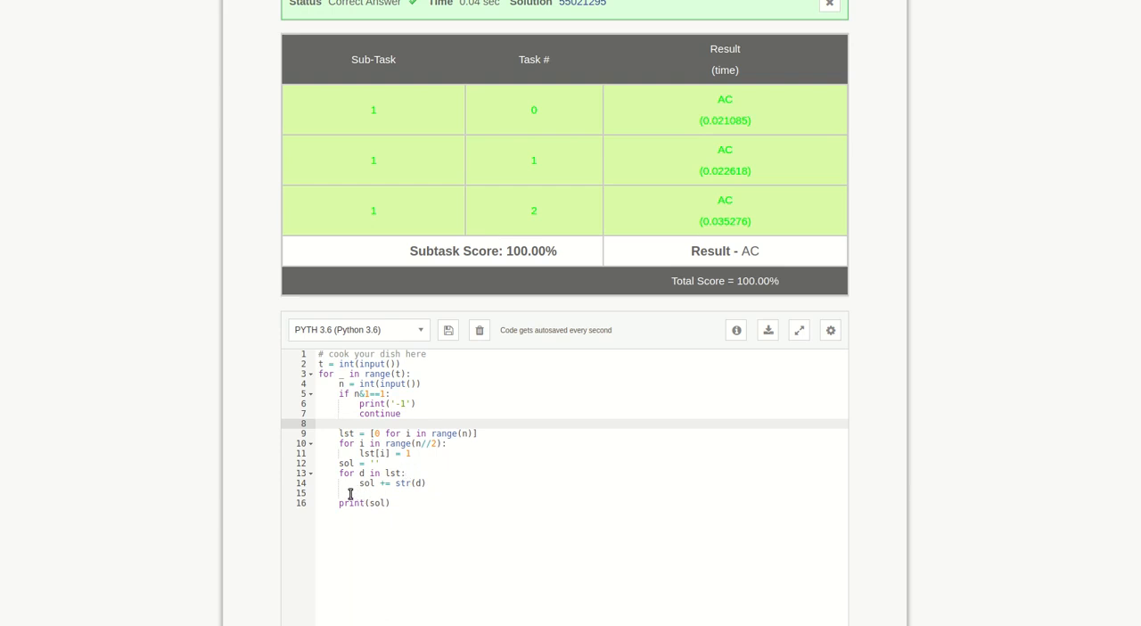
mouse_move(374, 495)
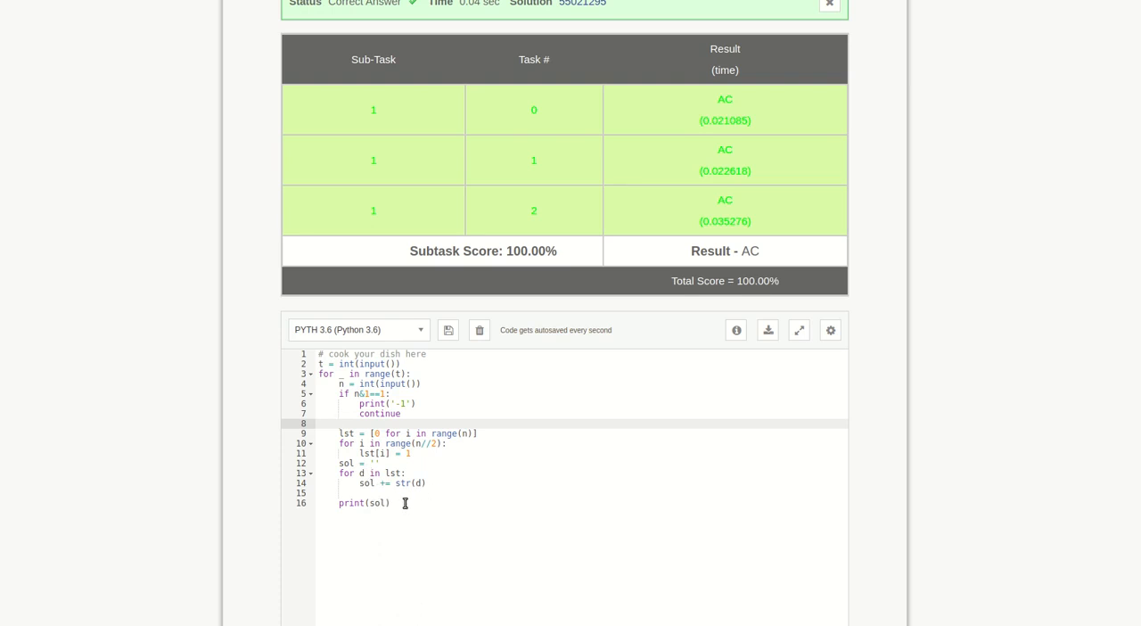
mouse_move(935, 304)
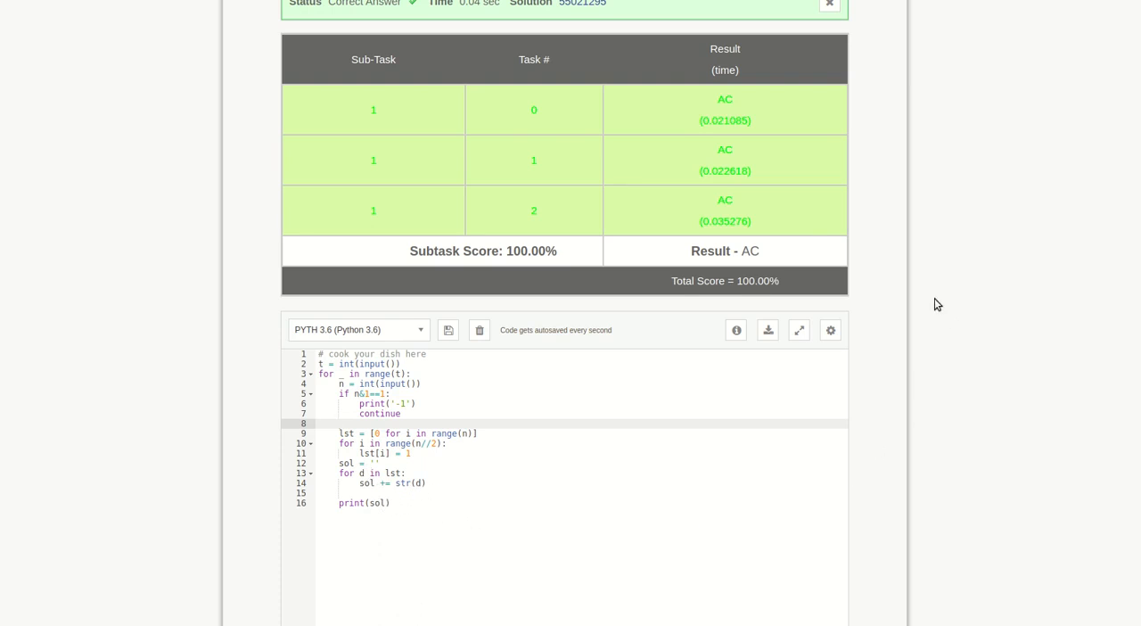
mouse_move(761, 169)
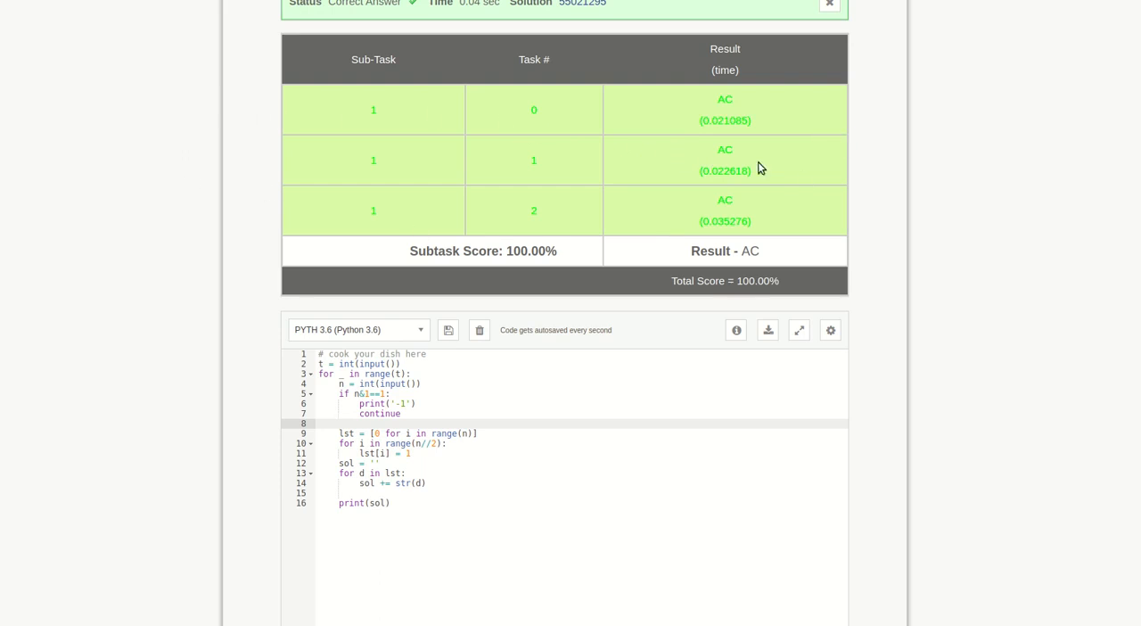
mouse_move(1078, 99)
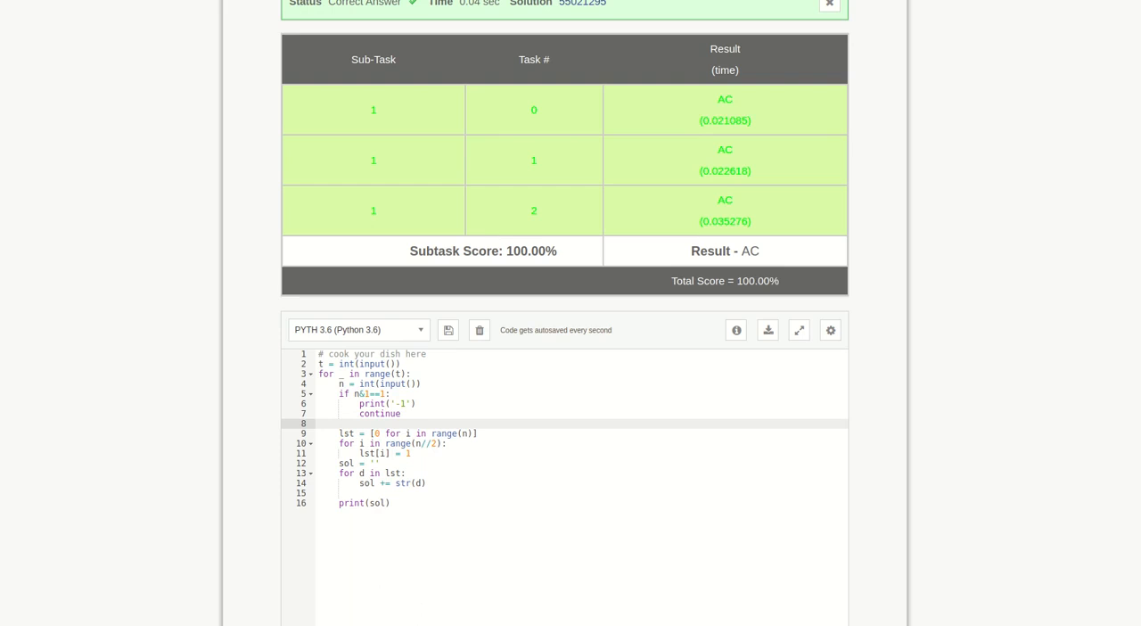
mouse_move(1049, 31)
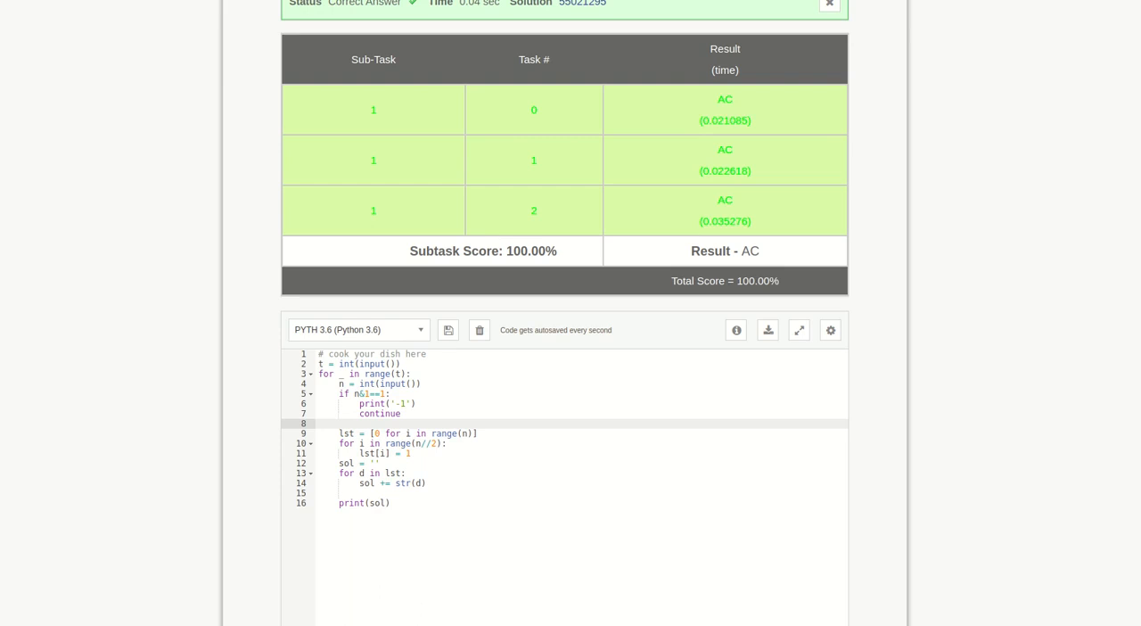
mouse_move(887, 92)
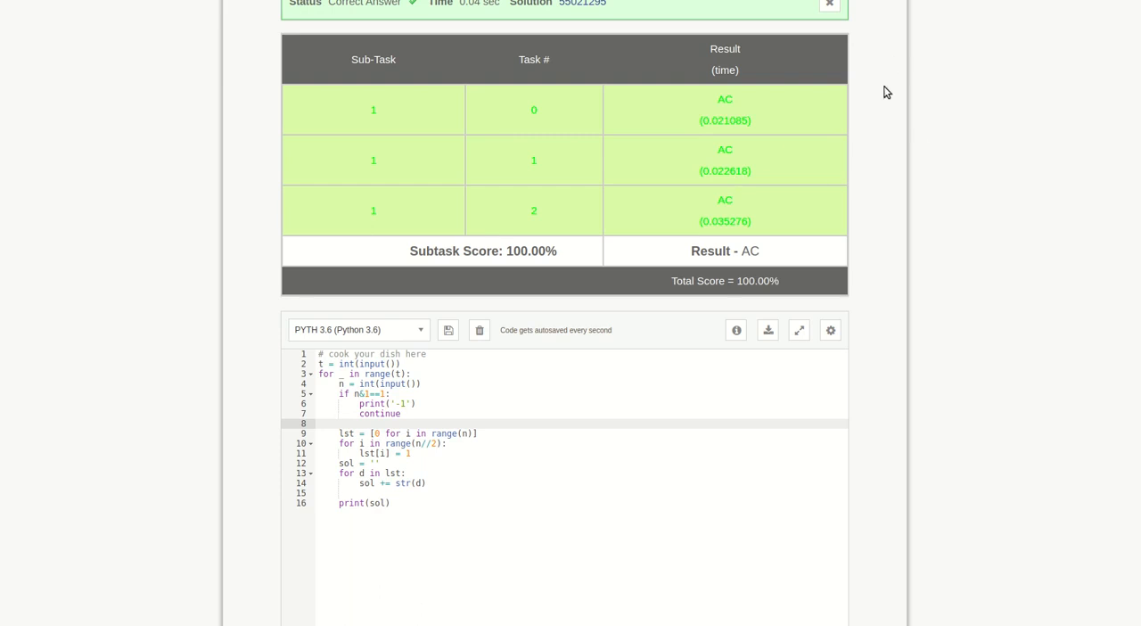